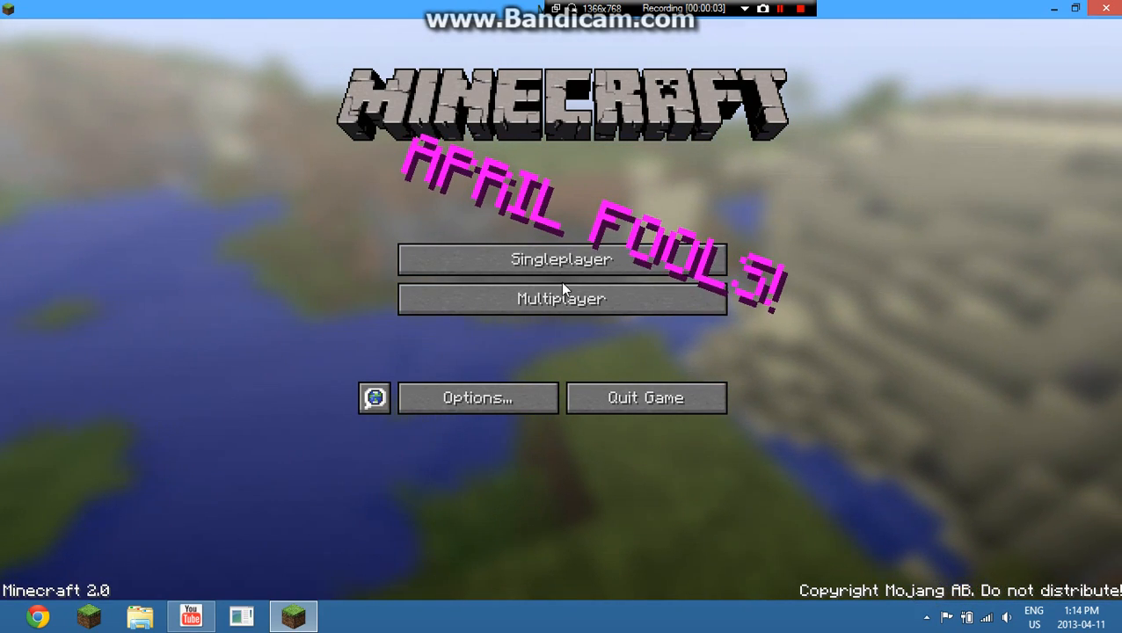
mouse_move(562, 259)
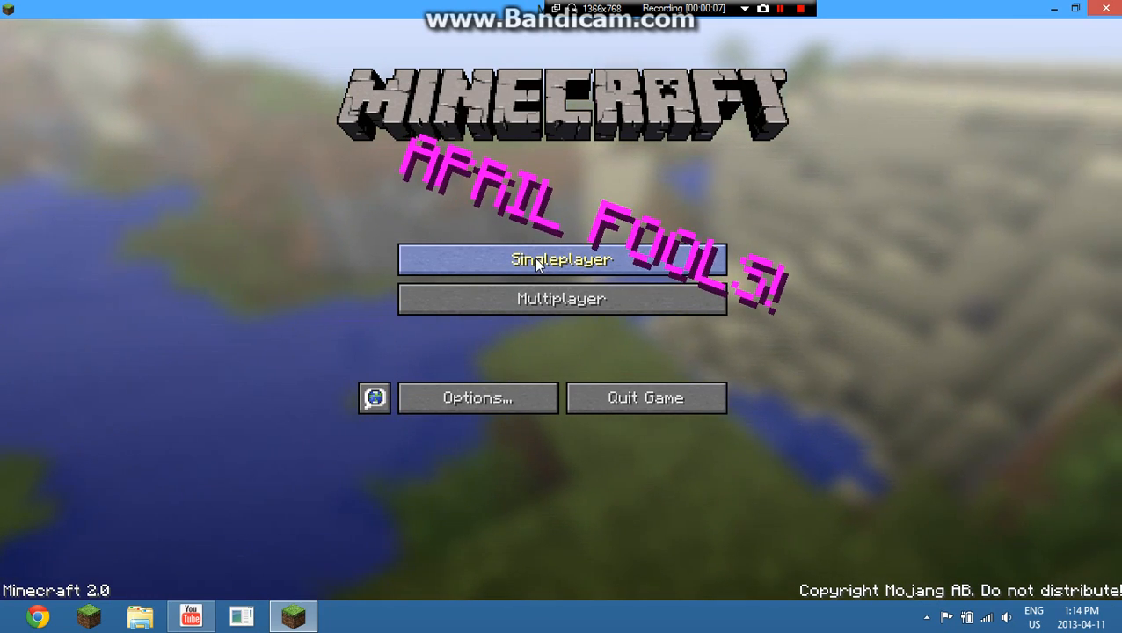
Start a singleplayer game to enter the snowy night world with the TNT and glass
click(561, 259)
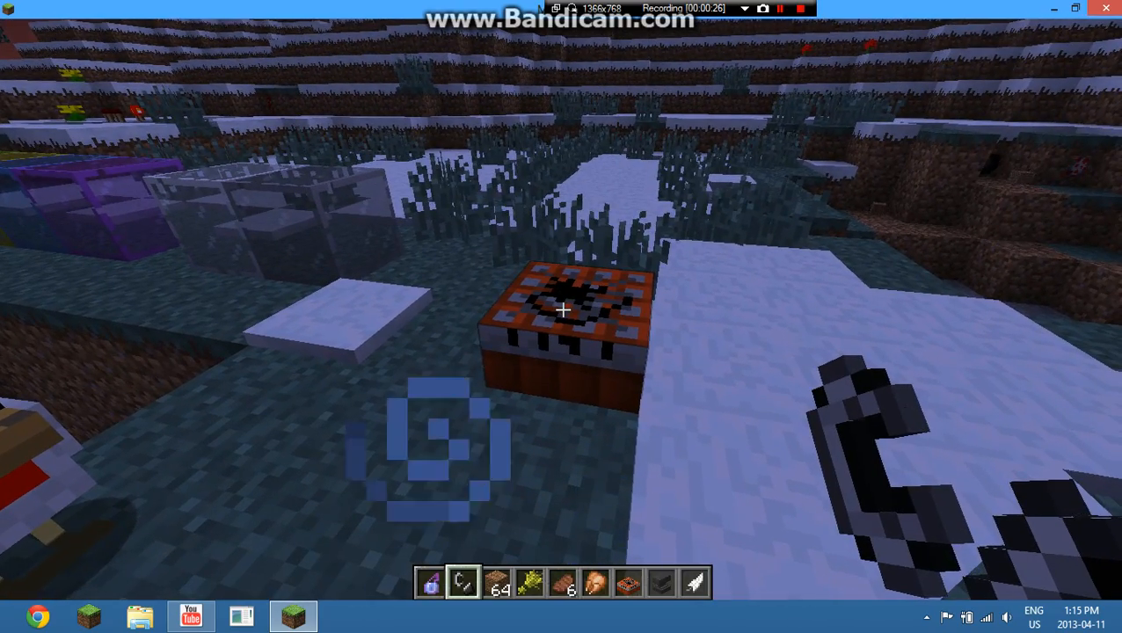
mouse_move(561, 317)
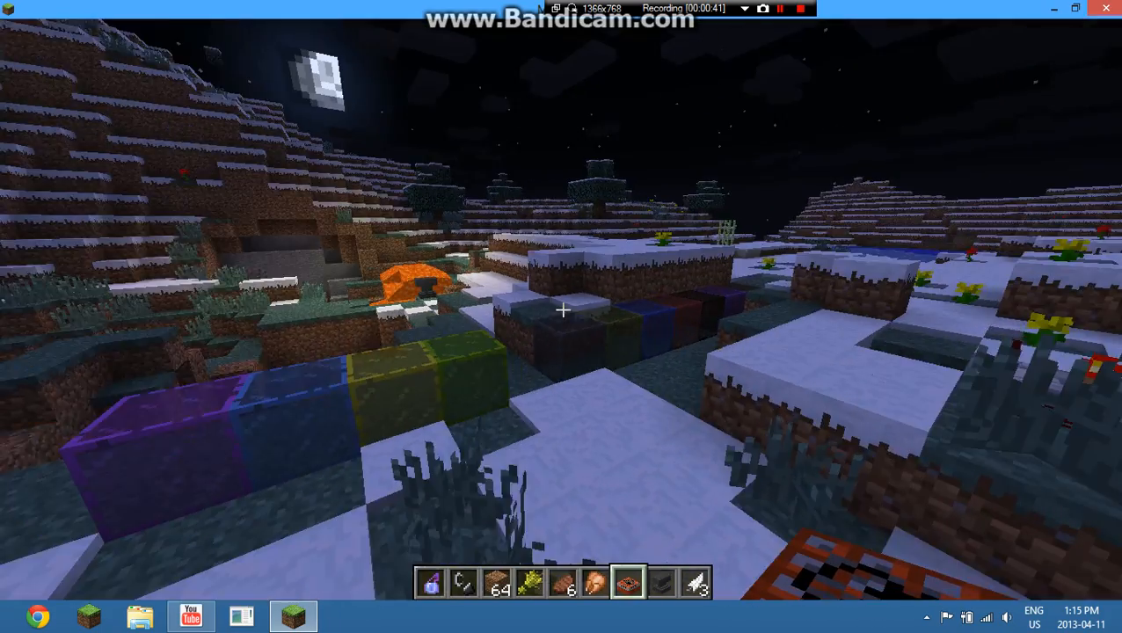
mouse_move(561, 312)
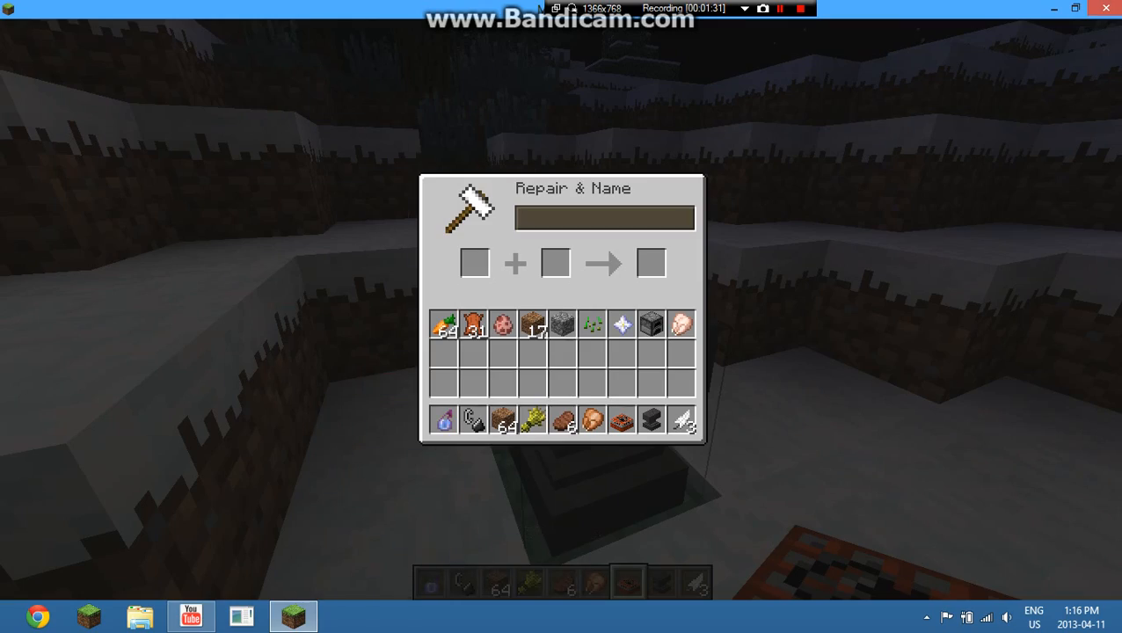
Close the anvil repair screen to return to the snowy world holding flint and steel
key(Escape)
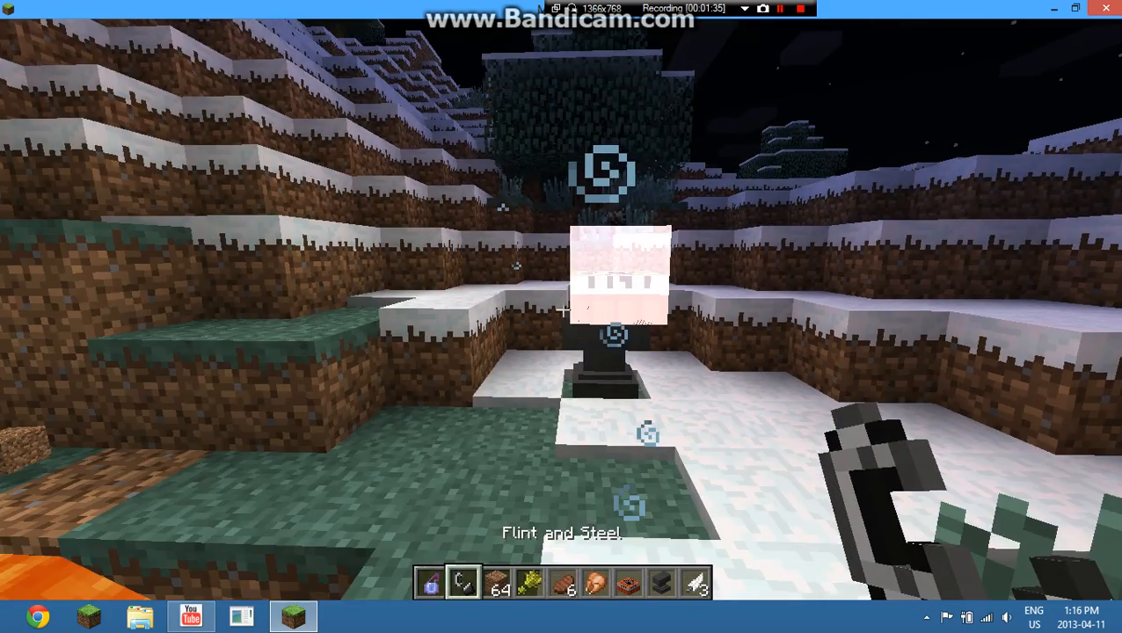
mouse_move(561, 310)
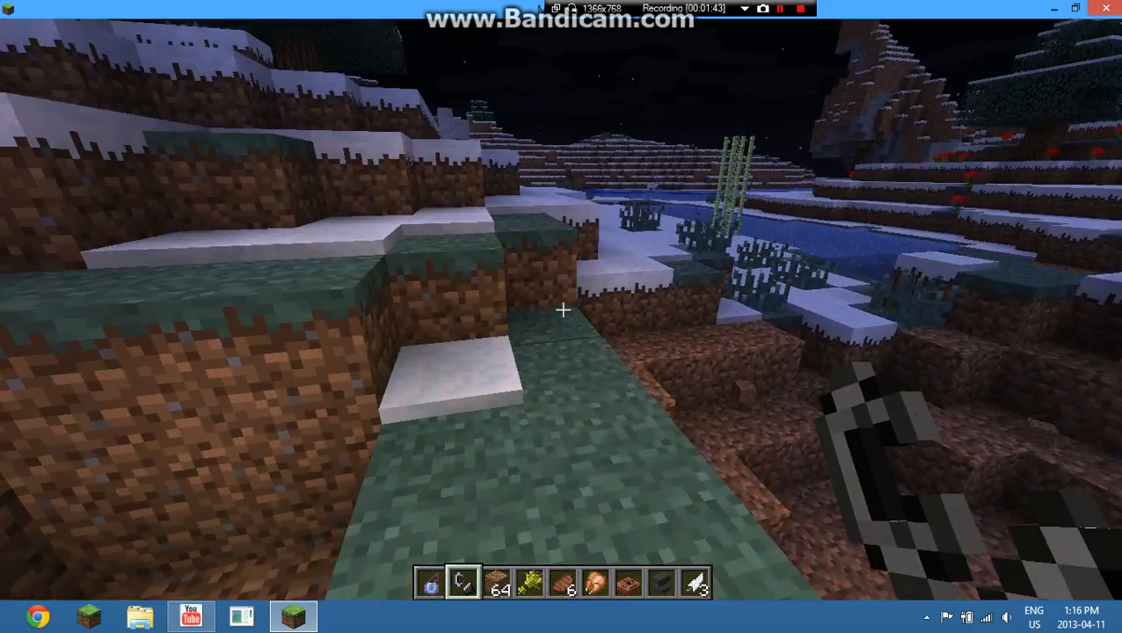
mouse_move(563, 317)
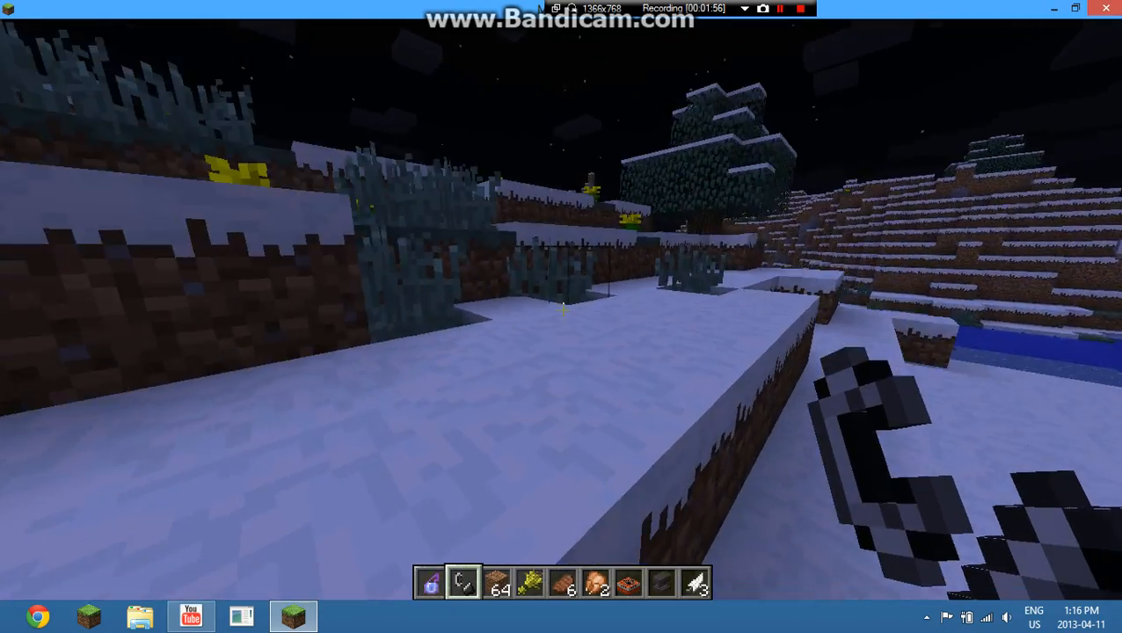
mouse_move(562, 316)
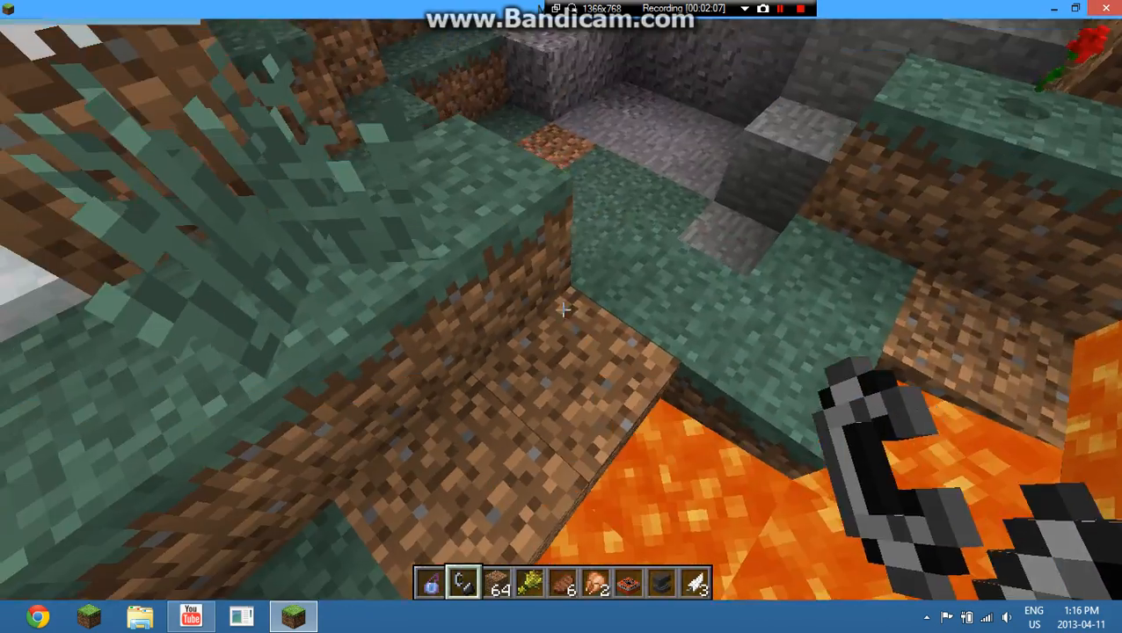
key(e)
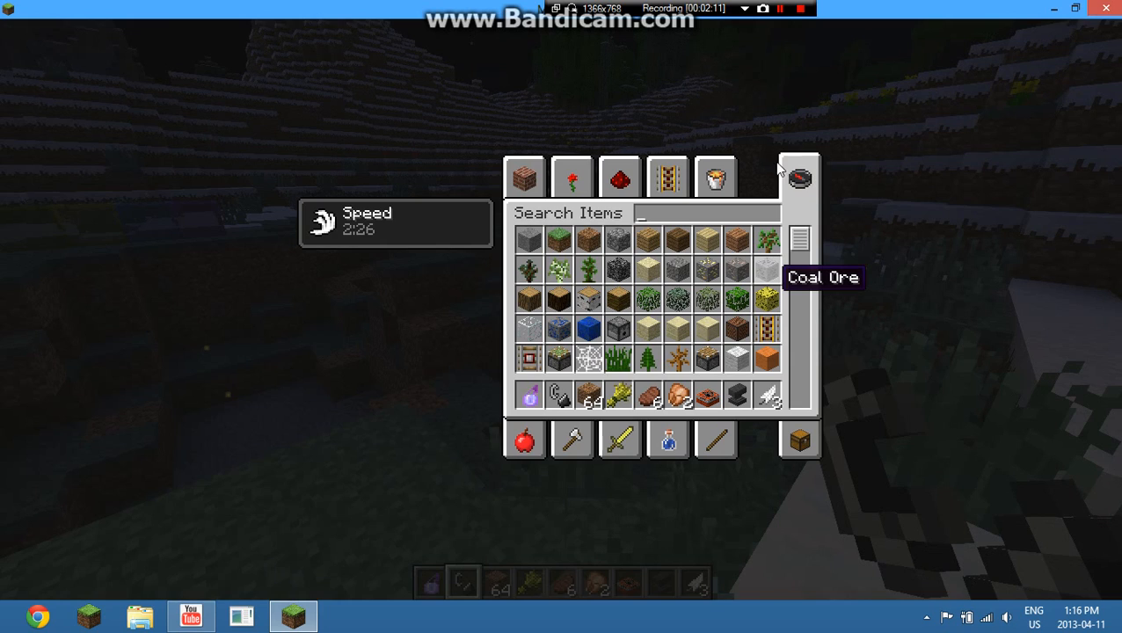
click(667, 176)
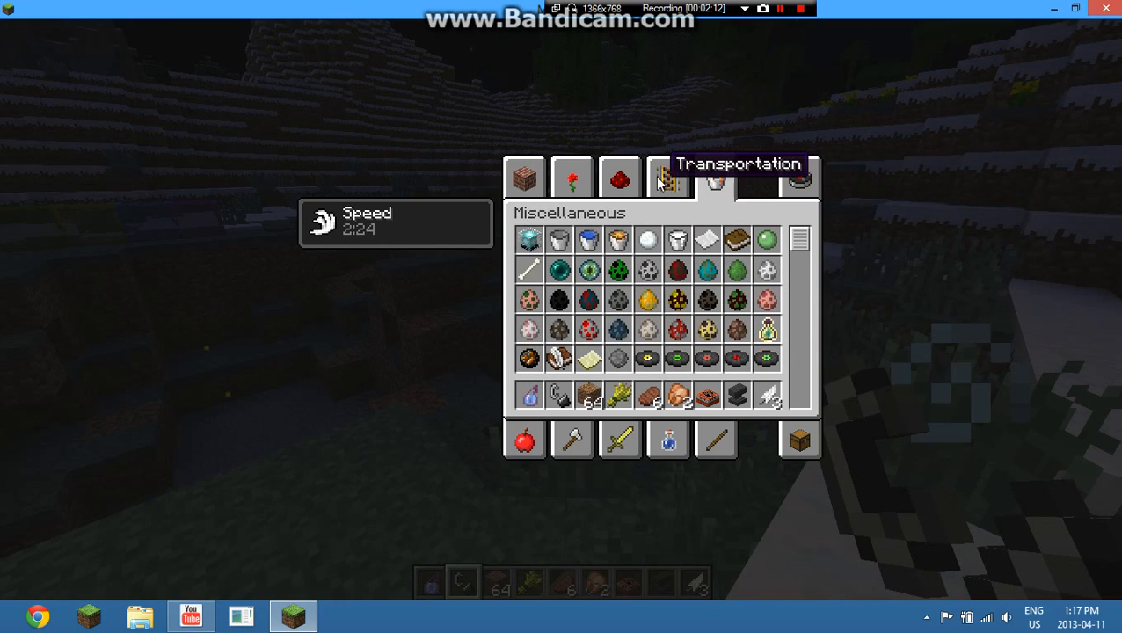
click(667, 179)
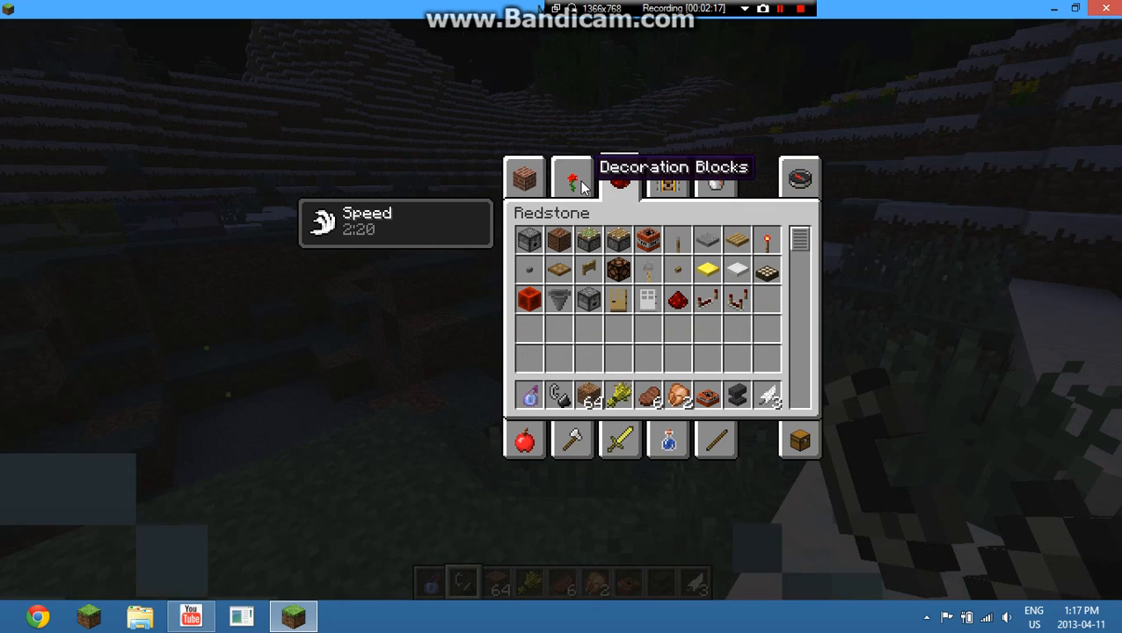
click(572, 178)
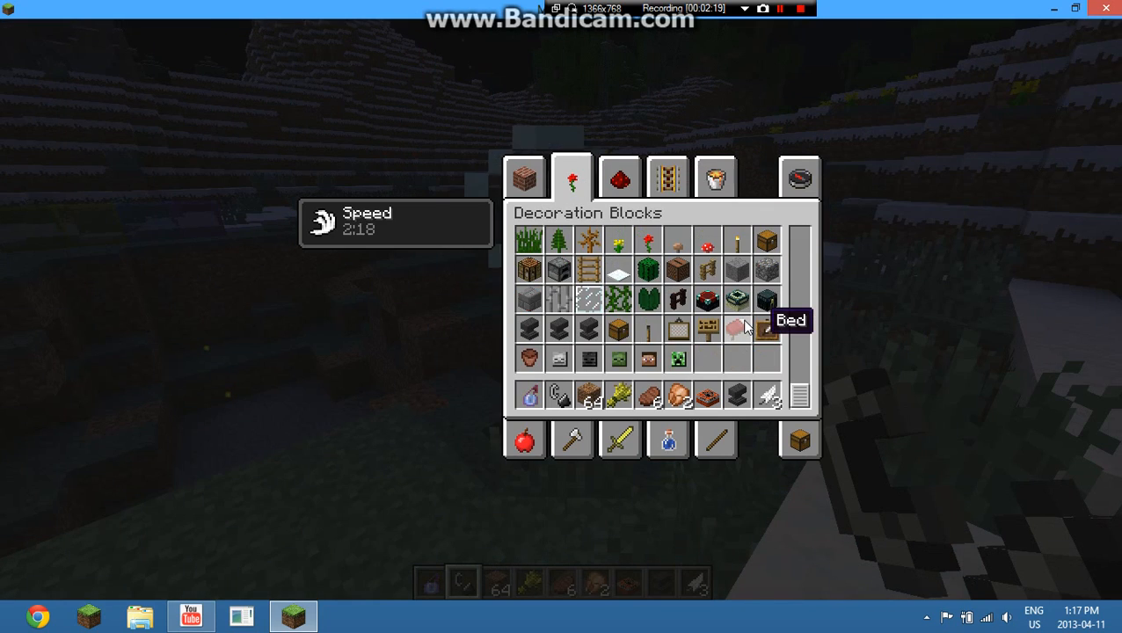
scroll(up, 3)
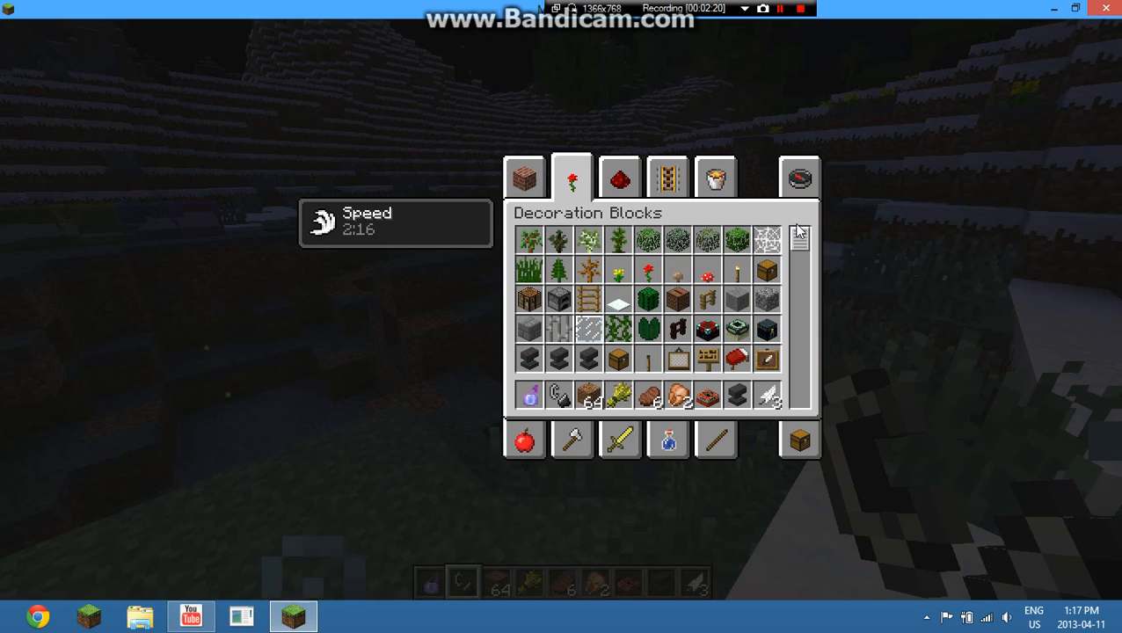
scroll(down, 3)
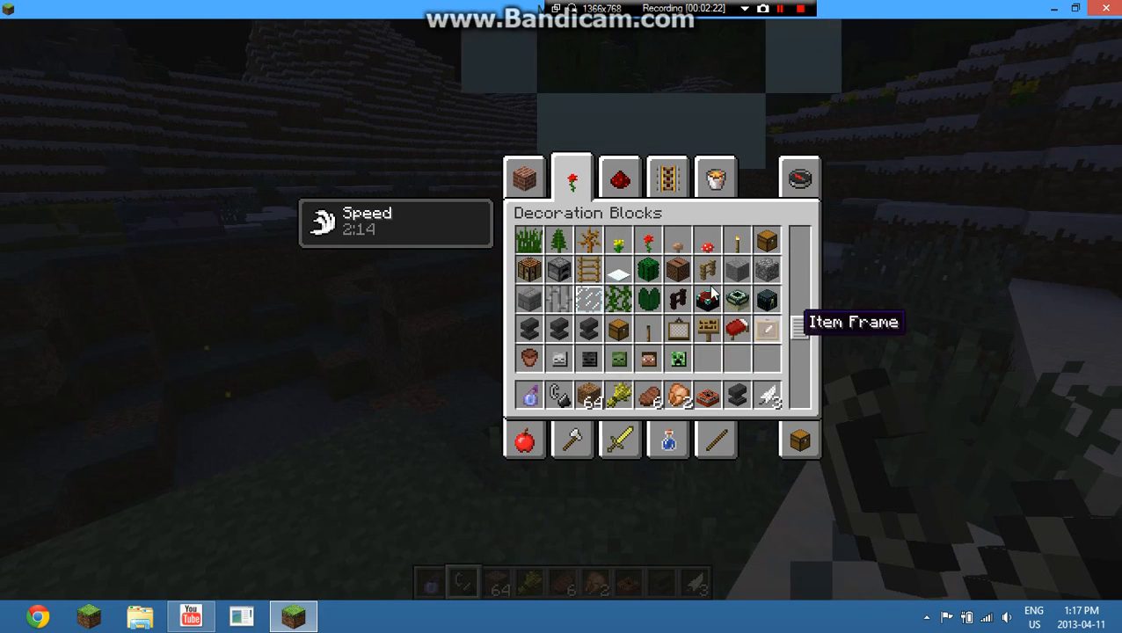
click(524, 176)
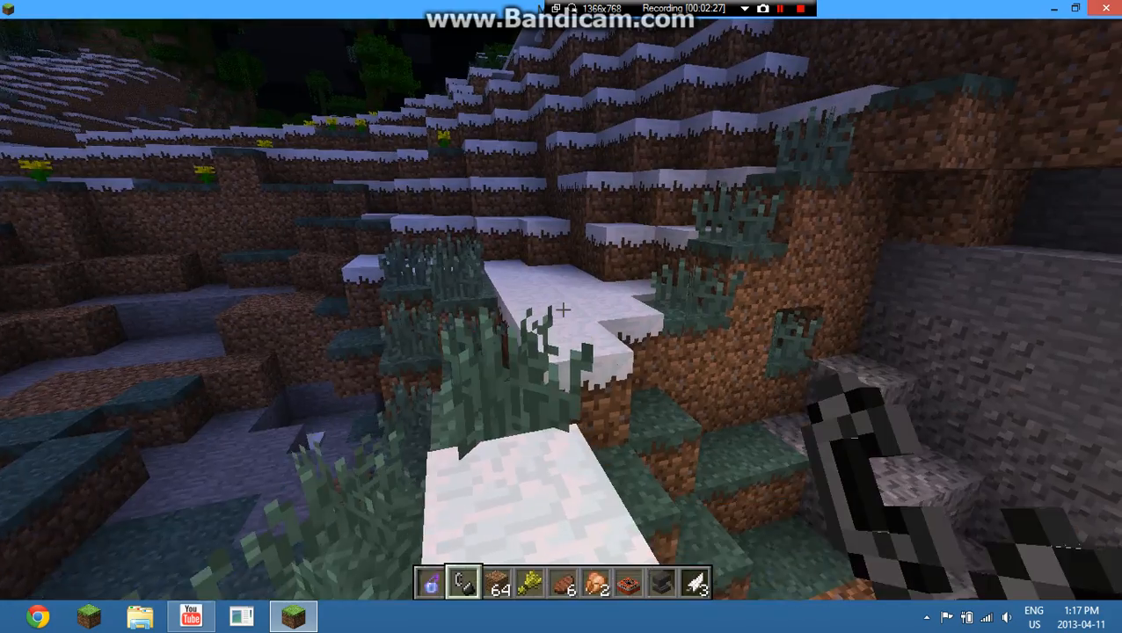
mouse_move(563, 309)
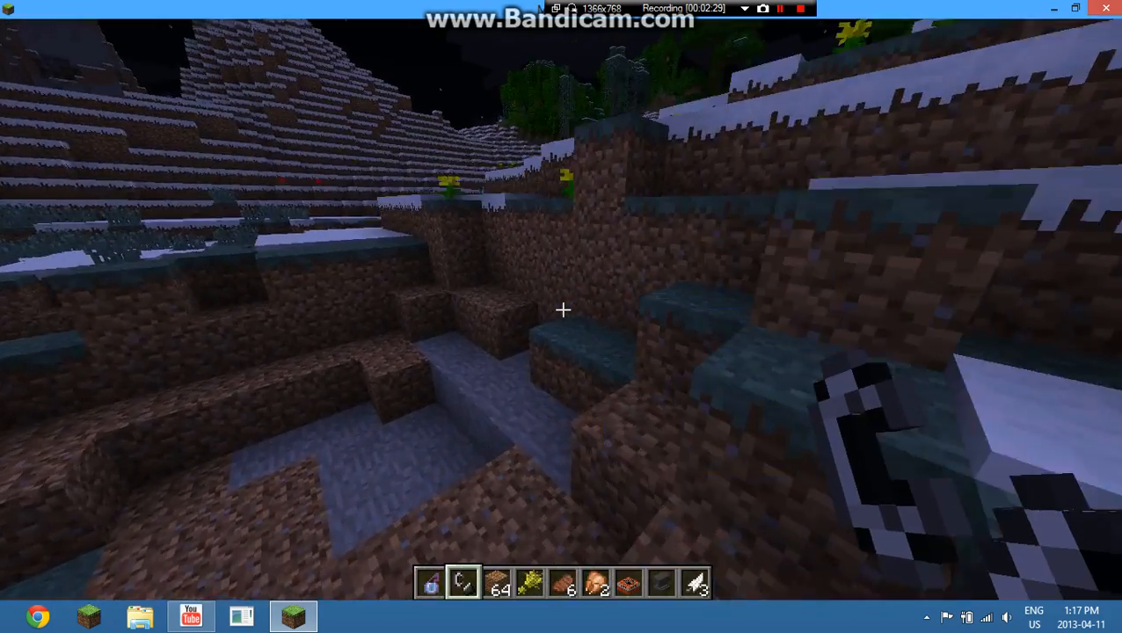
mouse_move(562, 310)
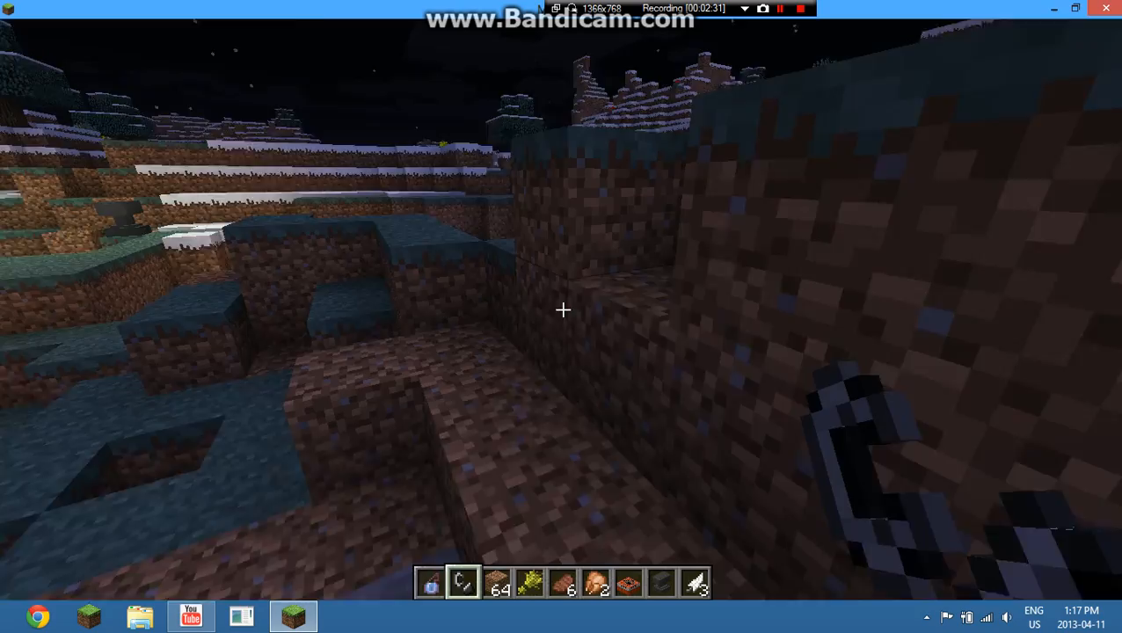
mouse_move(562, 310)
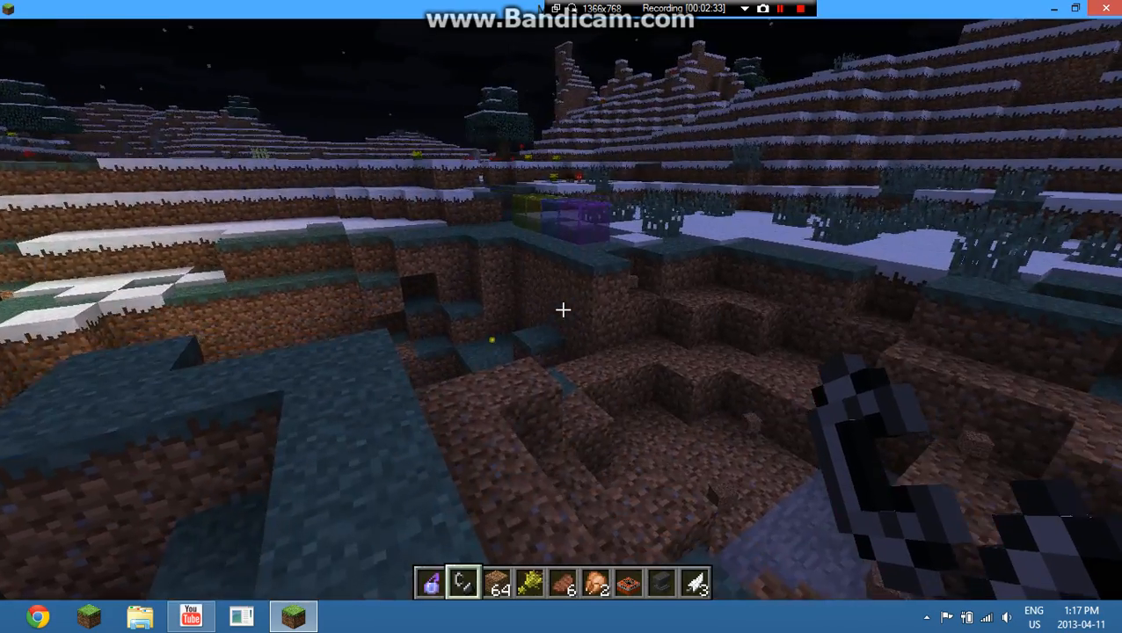
mouse_move(563, 310)
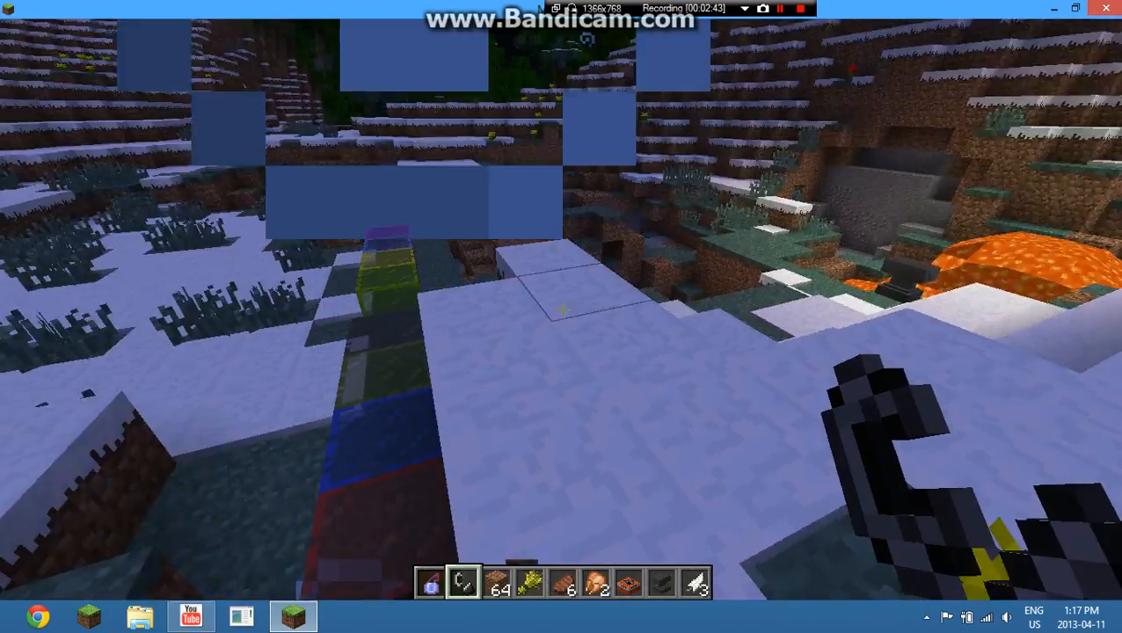
mouse_move(563, 311)
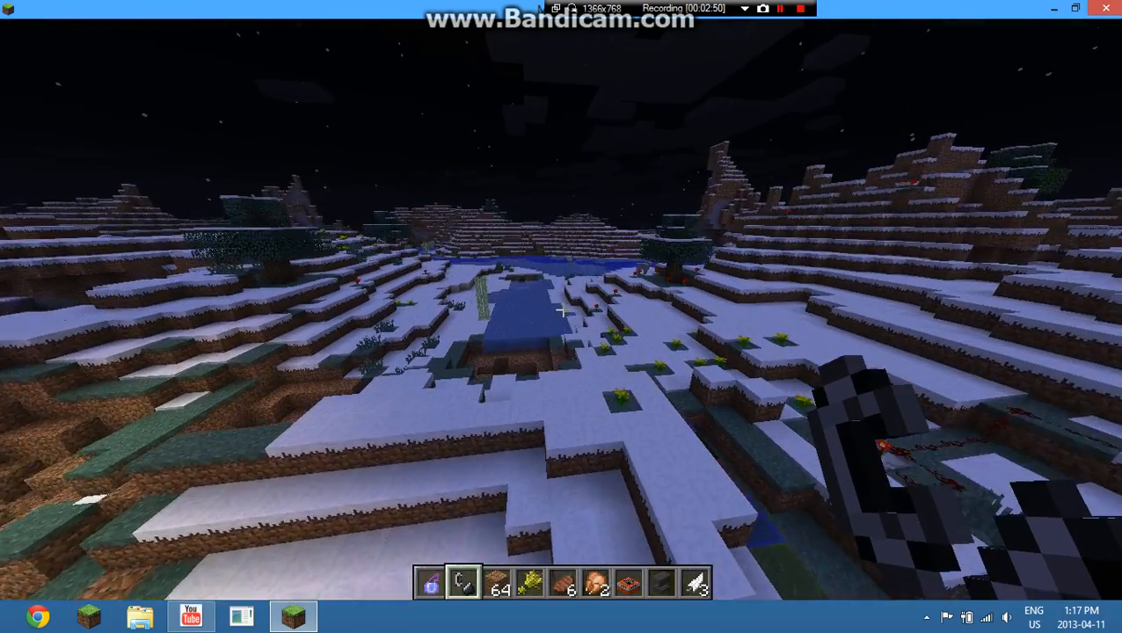
mouse_move(563, 317)
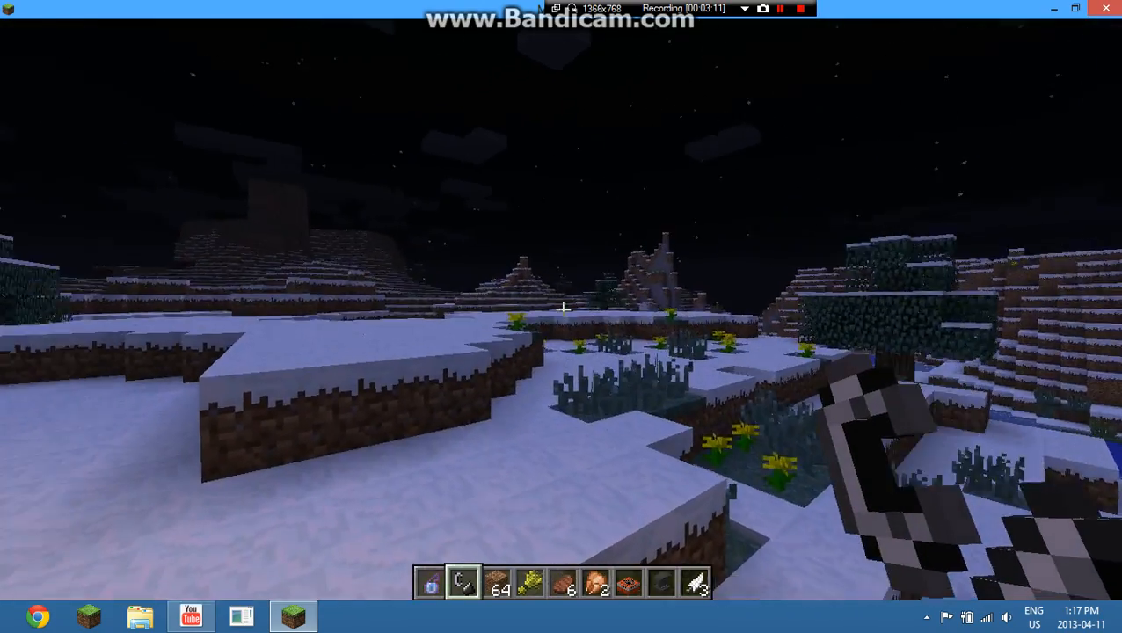
mouse_move(561, 317)
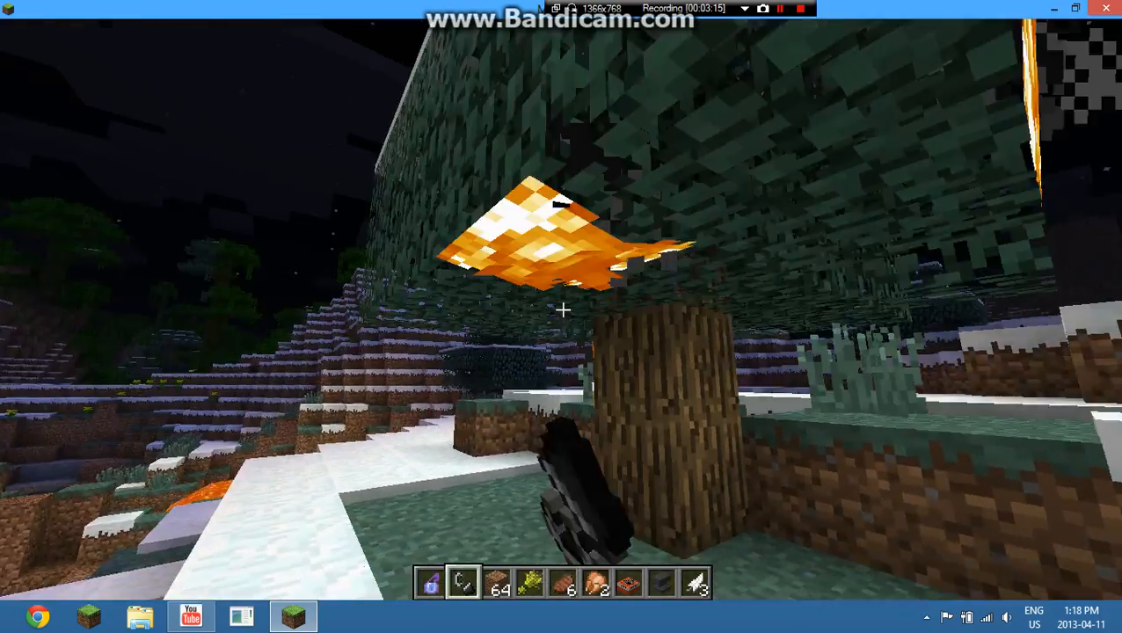
mouse_move(563, 317)
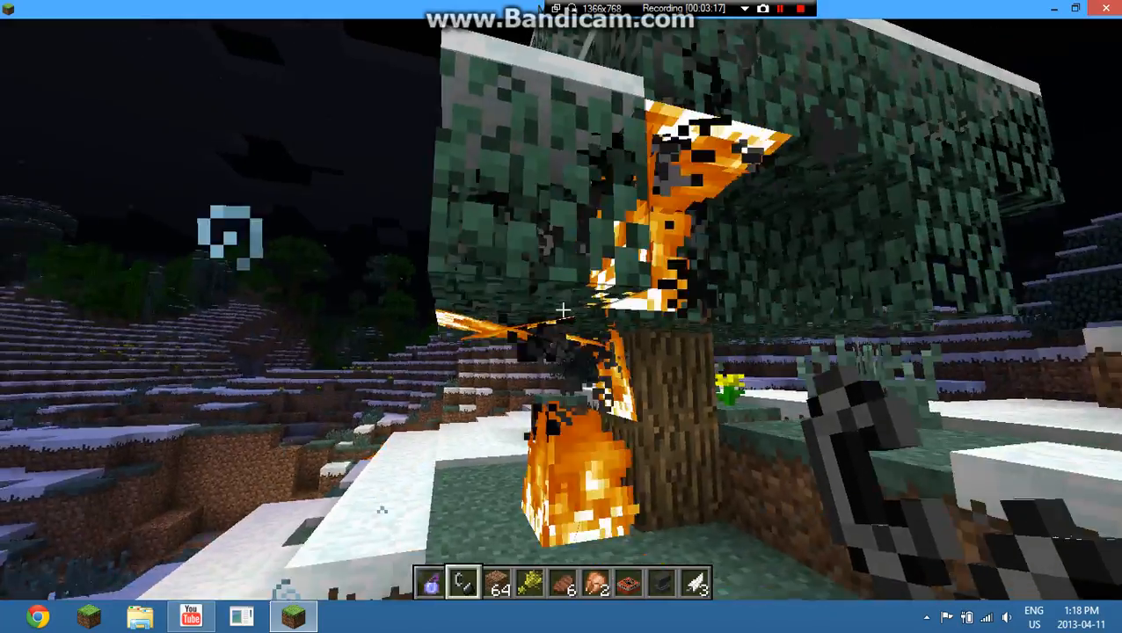